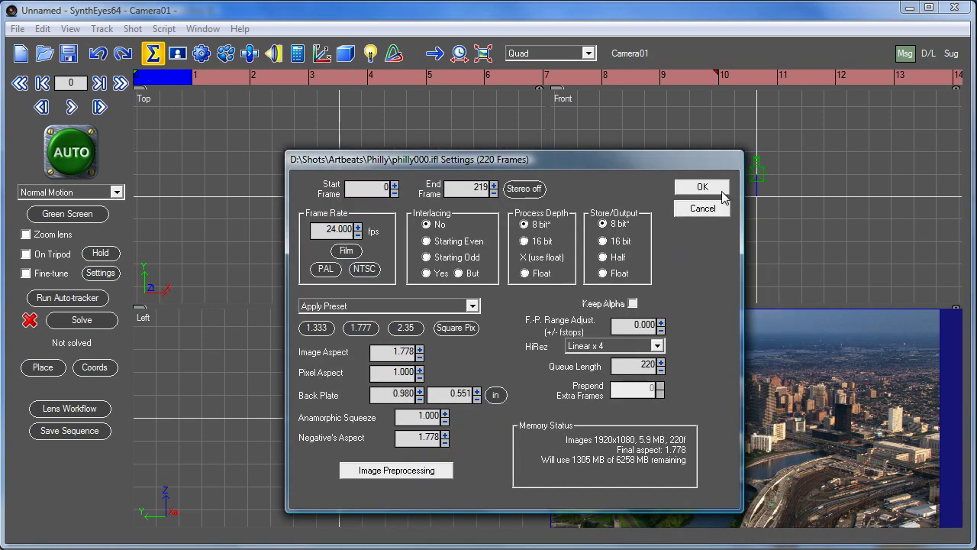
- Accept the default shot settings for philly000.ifl, loading the 220-frame flyover sequence
{"action": "left_click", "coordinate": [701, 187]}
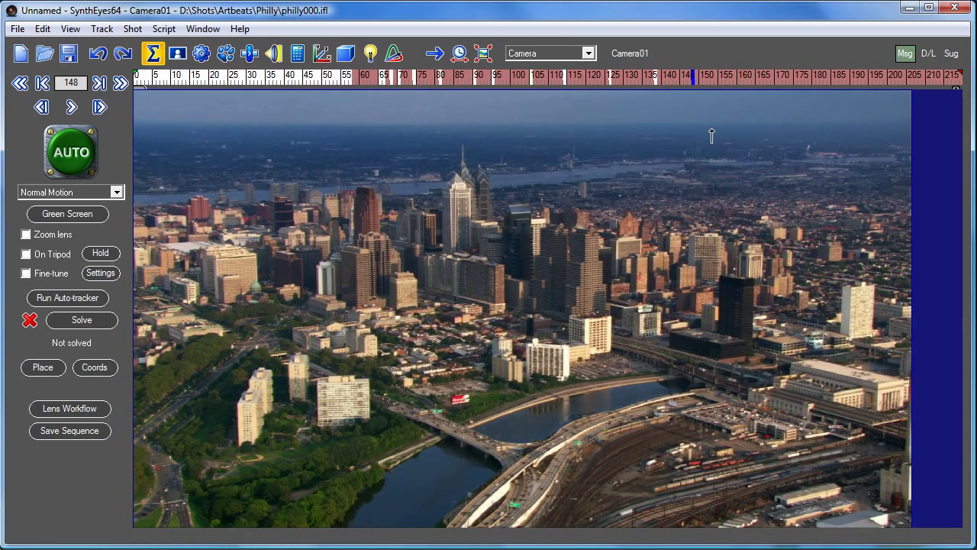
- Run AUTO blipping, linking and solving on the shot, reaching about 1.34 pixel error
{"action": "left_click", "coordinate": [18, 83]}
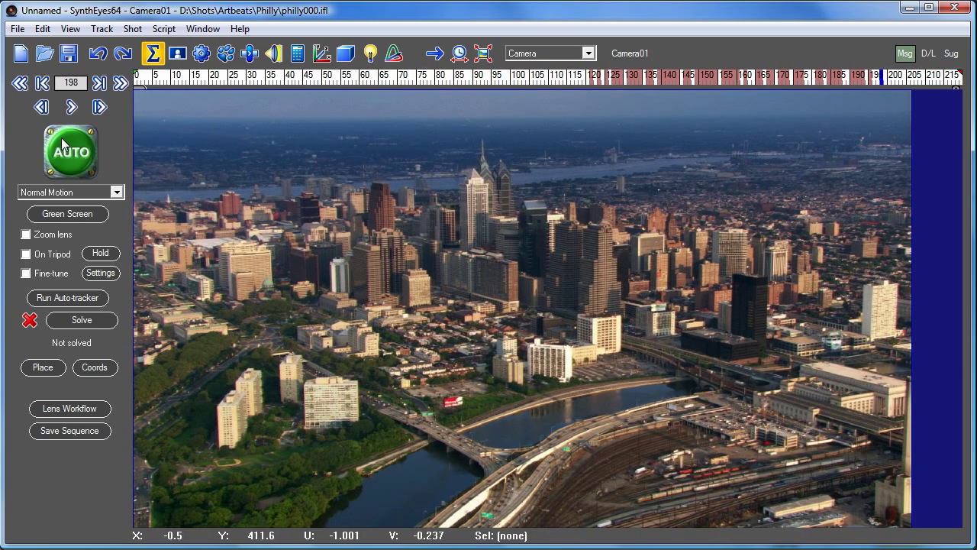
{"action": "left_click", "coordinate": [67, 297]}
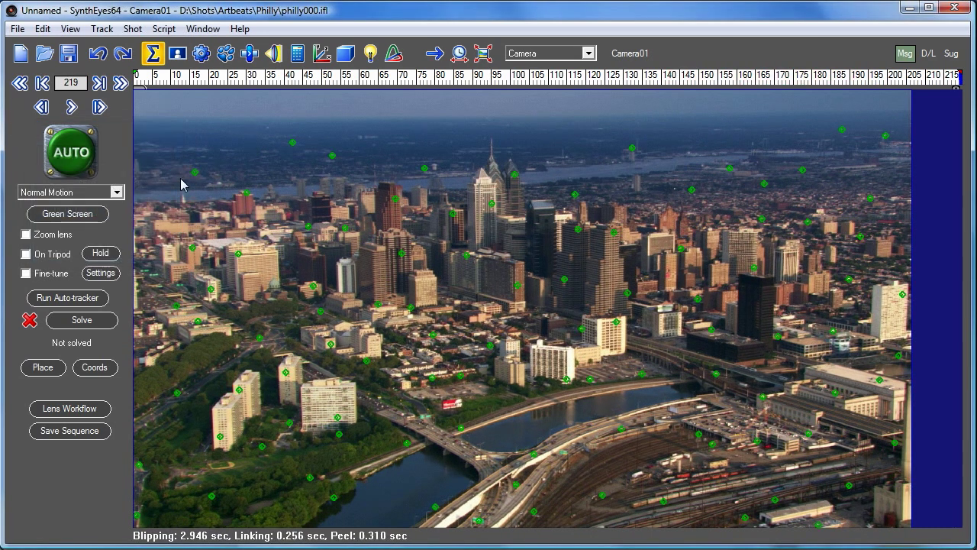
{"action": "left_click", "coordinate": [81, 321]}
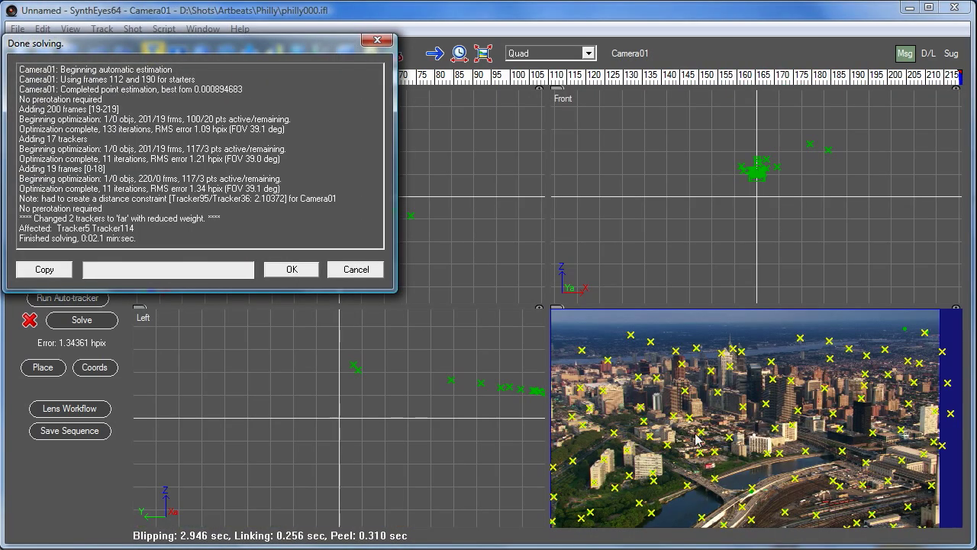
{"action": "mouse_move", "coordinate": [647, 420]}
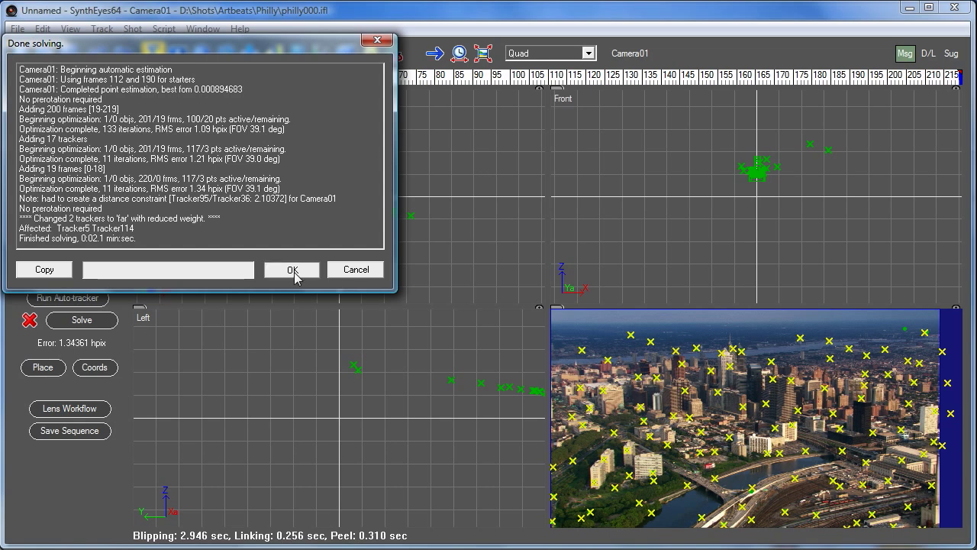
- Close the Done solving report and pan the Top viewport over the solved tracker cloud
{"action": "left_click", "coordinate": [292, 269]}
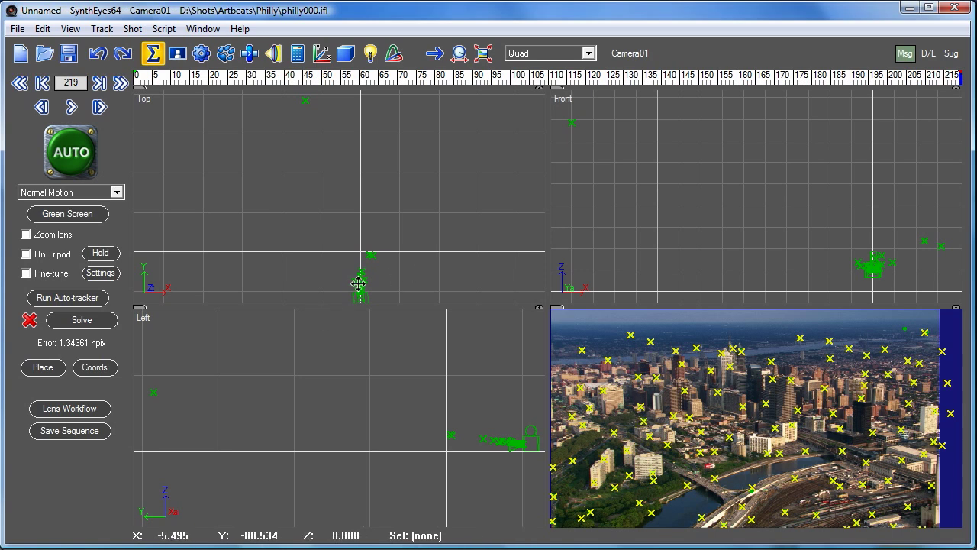
{"action": "left_click_drag", "start_coordinate": [359, 283], "coordinate": [308, 206]}
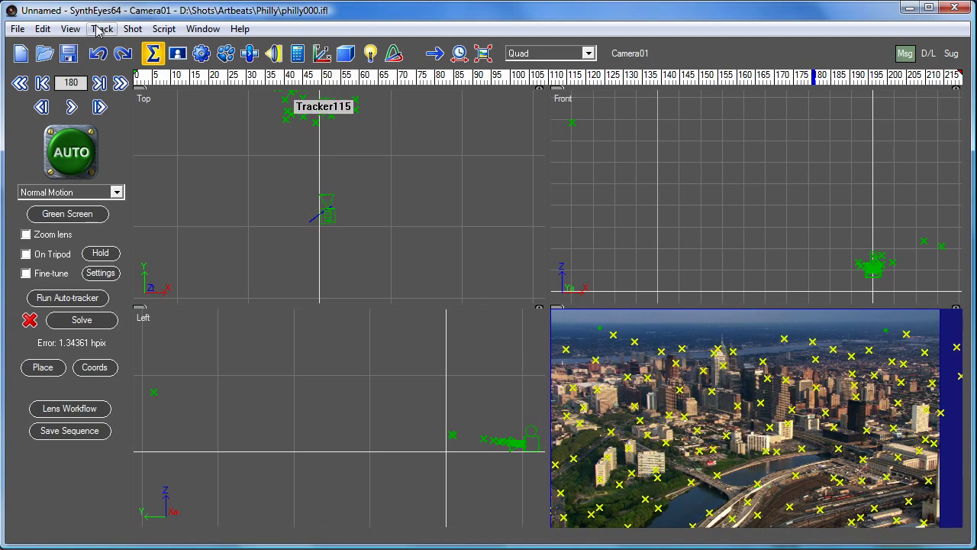
- Use Clean Up Trackers to remove high-error and far-ish trackers, dropping error to about 0.37 pixels
{"action": "left_click", "coordinate": [101, 27]}
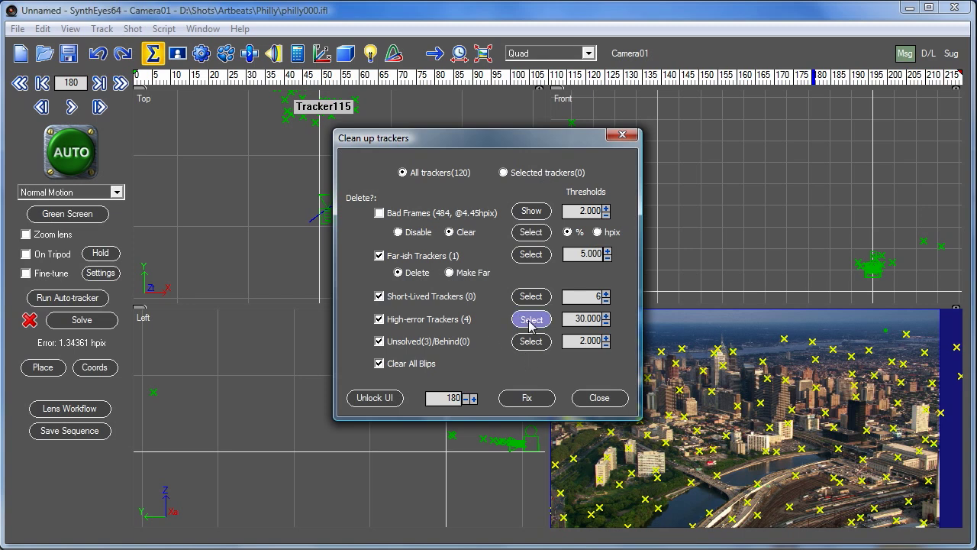
{"action": "left_click", "coordinate": [532, 320]}
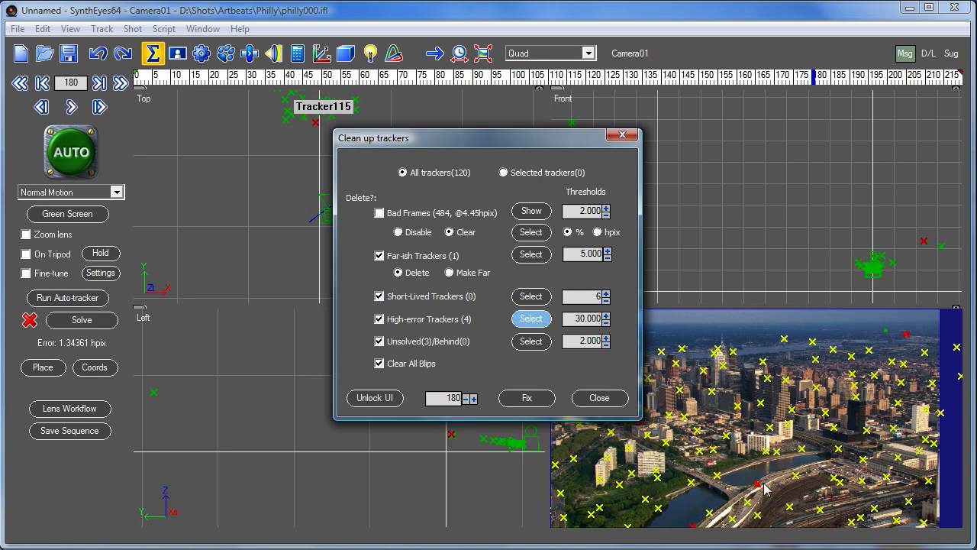
{"action": "mouse_move", "coordinate": [751, 473]}
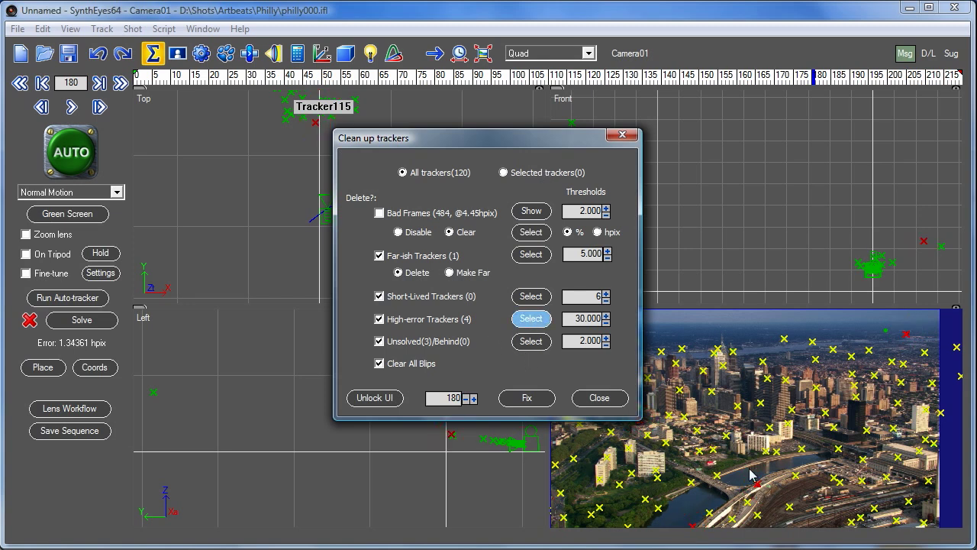
{"action": "mouse_move", "coordinate": [525, 397]}
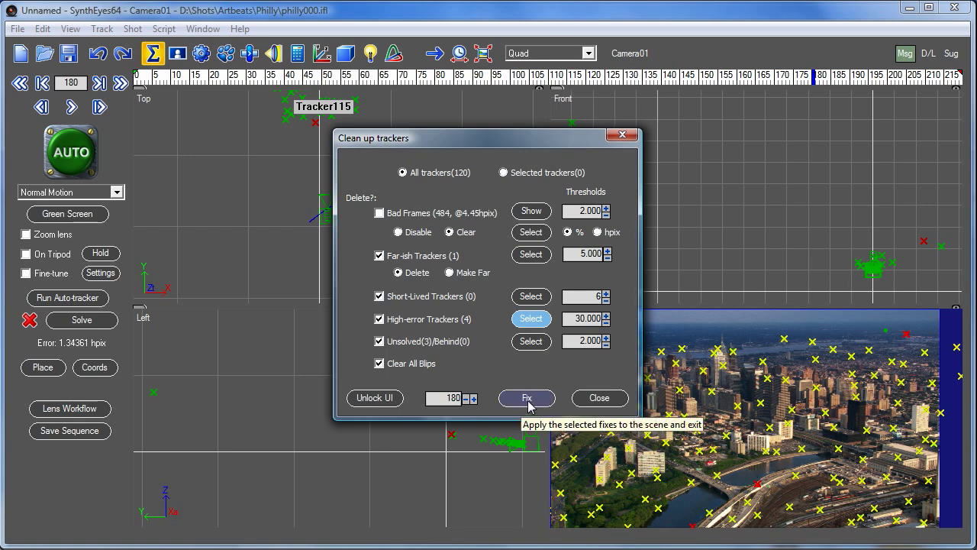
{"action": "left_click", "coordinate": [526, 397]}
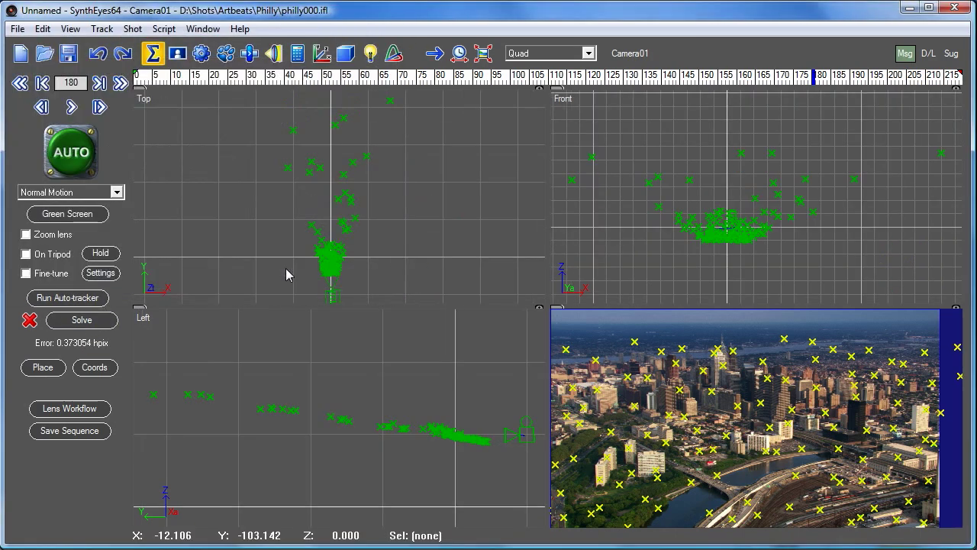
{"action": "mouse_move", "coordinate": [446, 238]}
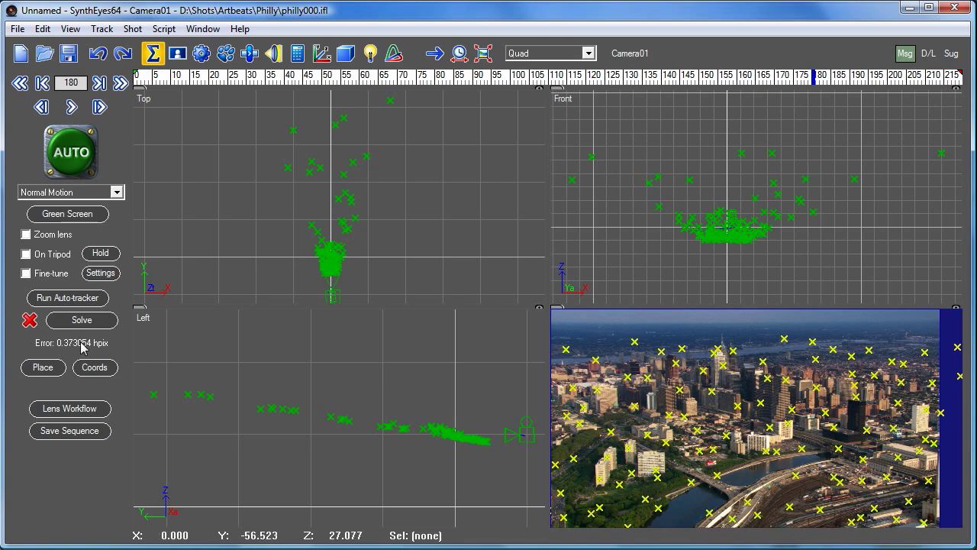
{"action": "mouse_move", "coordinate": [73, 359]}
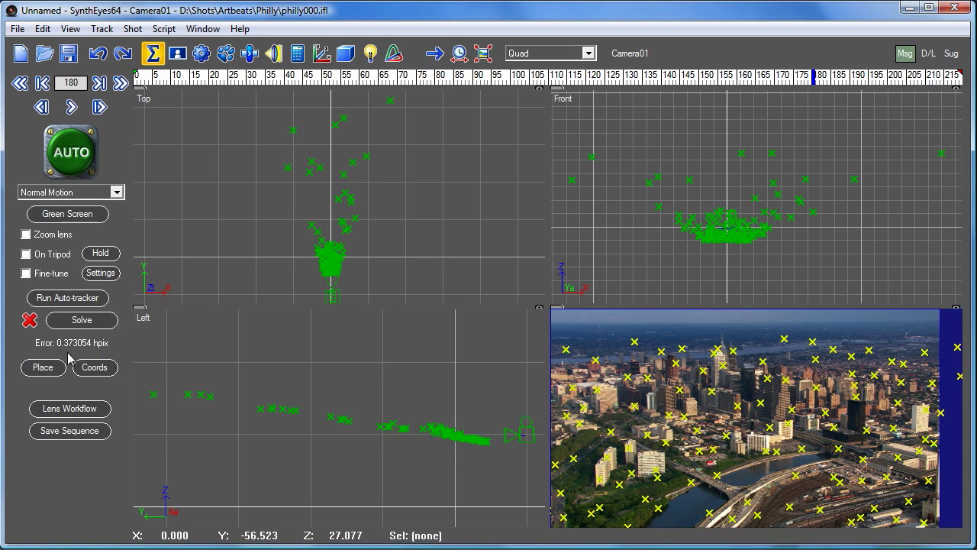
{"action": "mouse_move", "coordinate": [73, 357]}
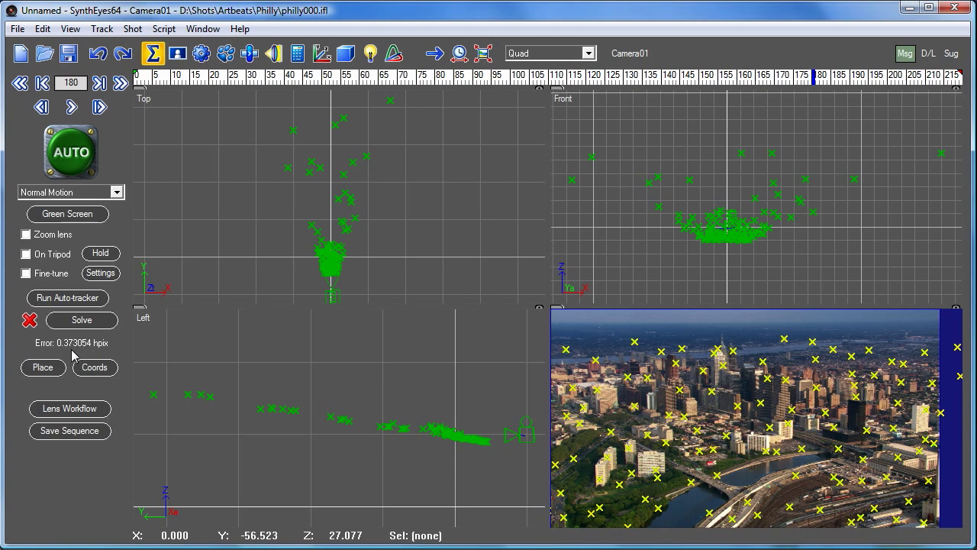
{"action": "mouse_move", "coordinate": [74, 353]}
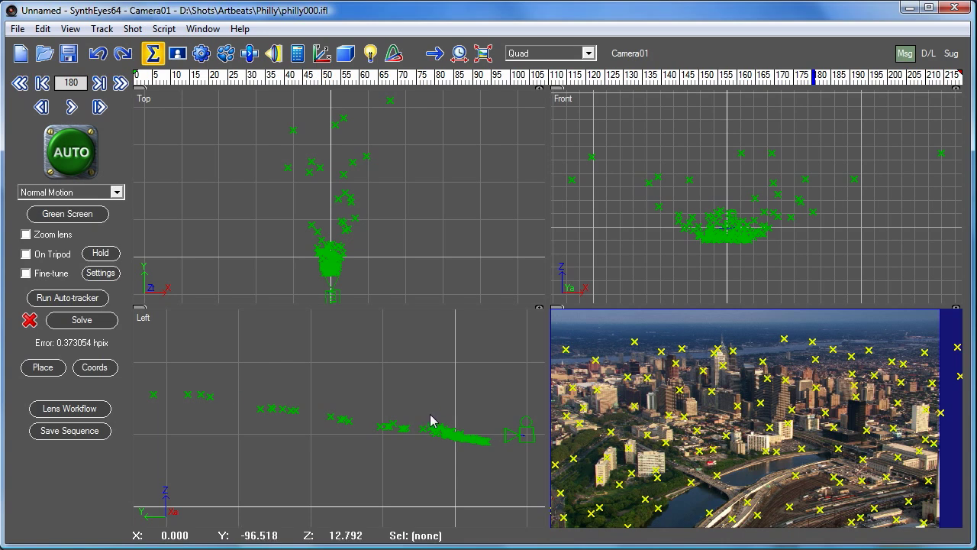
{"action": "mouse_move", "coordinate": [787, 471]}
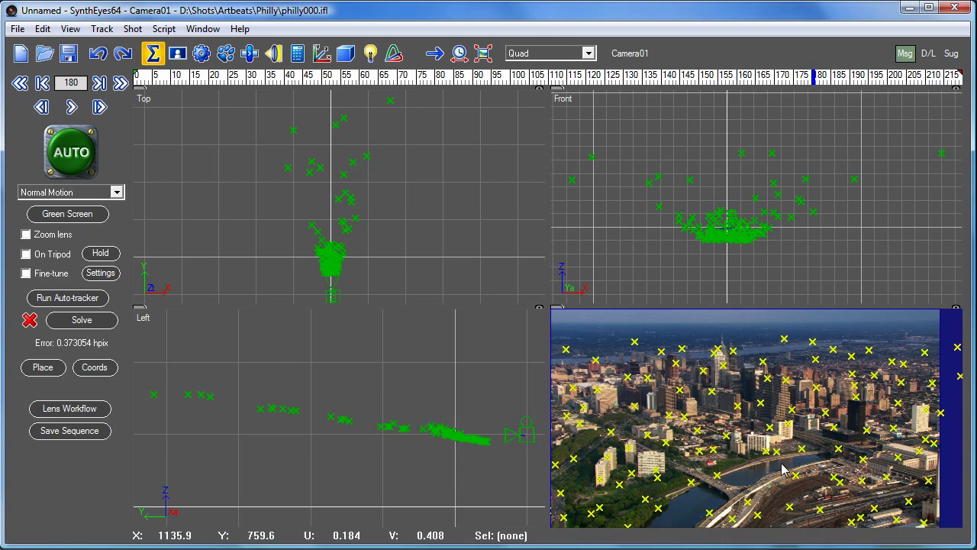
{"action": "mouse_move", "coordinate": [640, 450]}
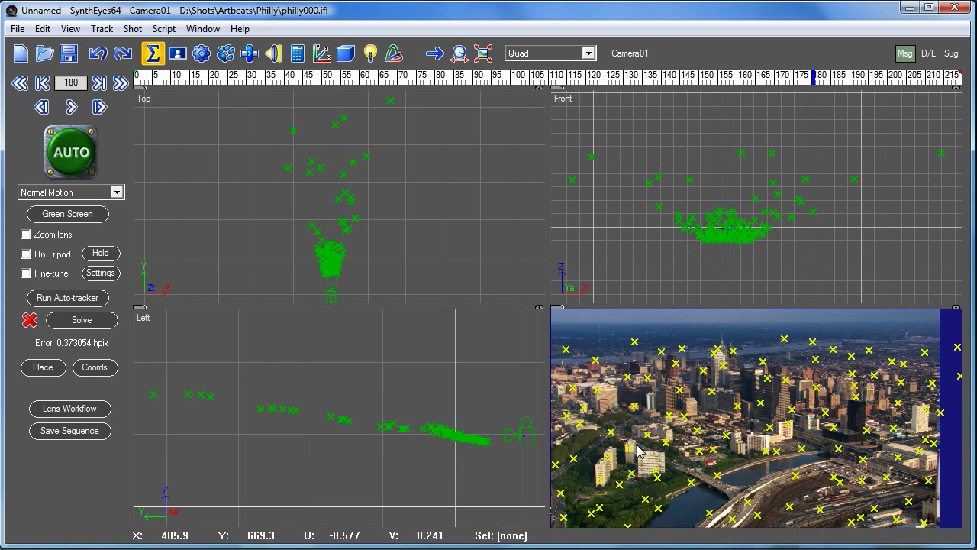
{"action": "mouse_move", "coordinate": [609, 452]}
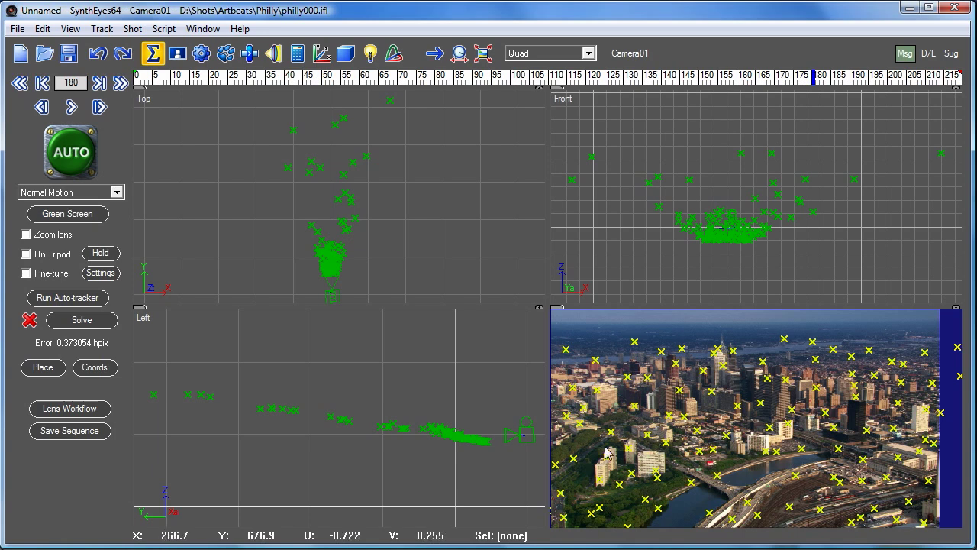
{"action": "mouse_move", "coordinate": [369, 513]}
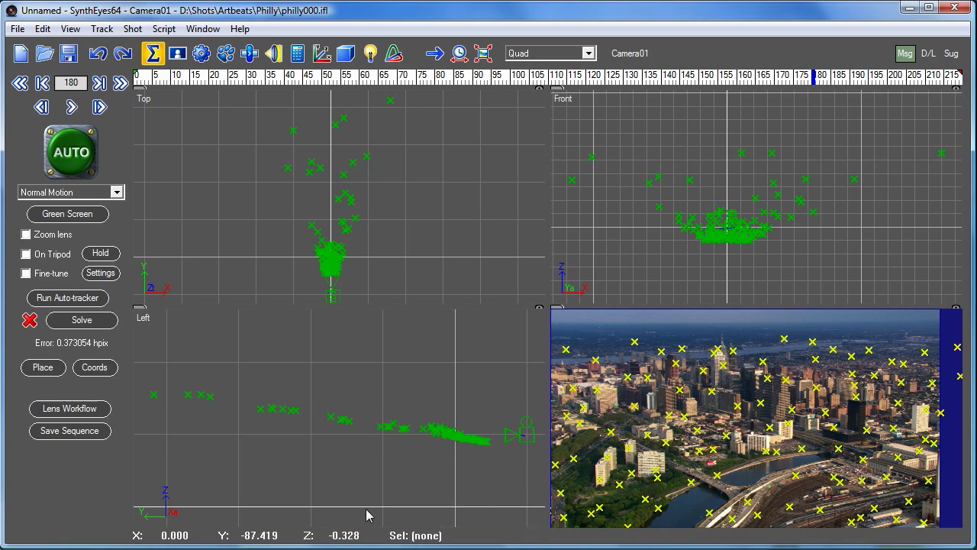
{"action": "mouse_move", "coordinate": [424, 489]}
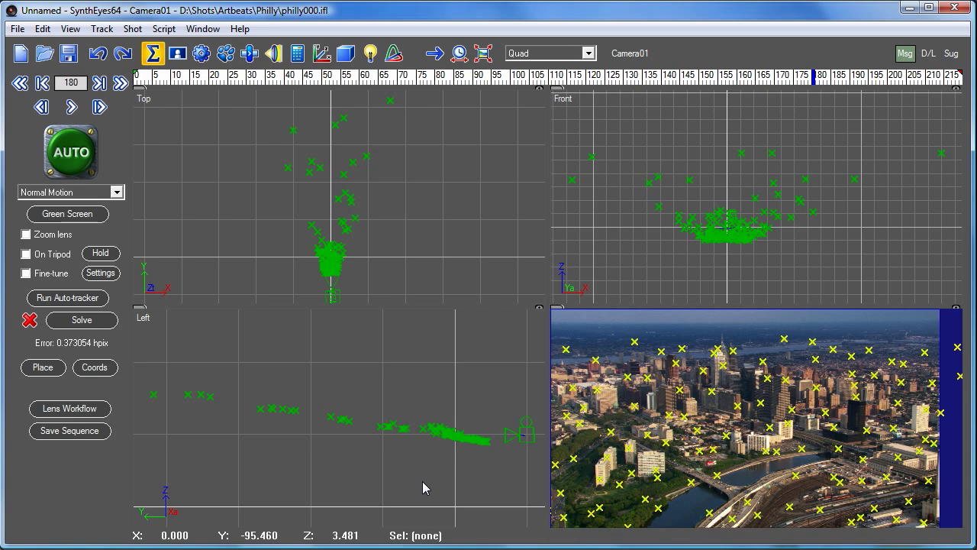
- Lasso the 55 ground-level trackers in the Top viewport so the scene aligns onto the ground plane
{"action": "left_click", "coordinate": [42, 366]}
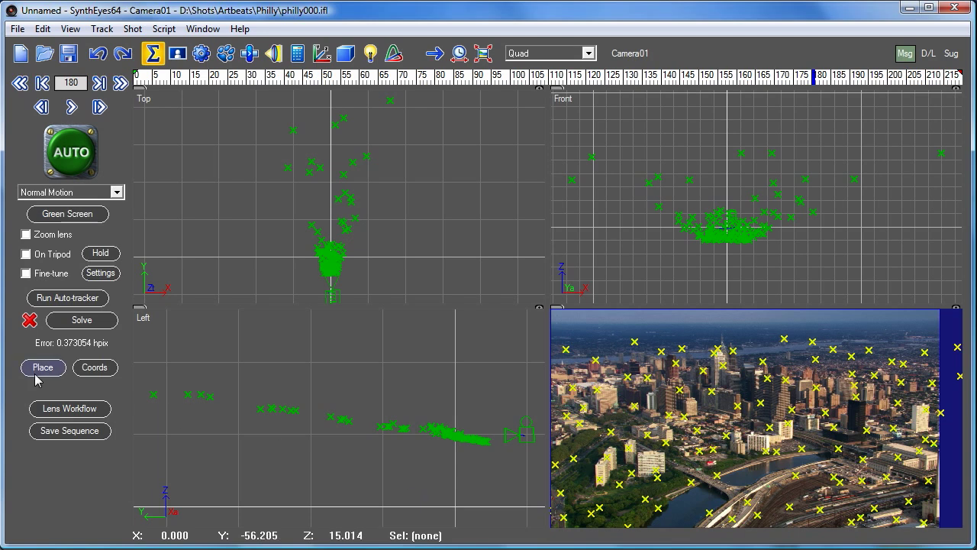
{"action": "mouse_move", "coordinate": [43, 373]}
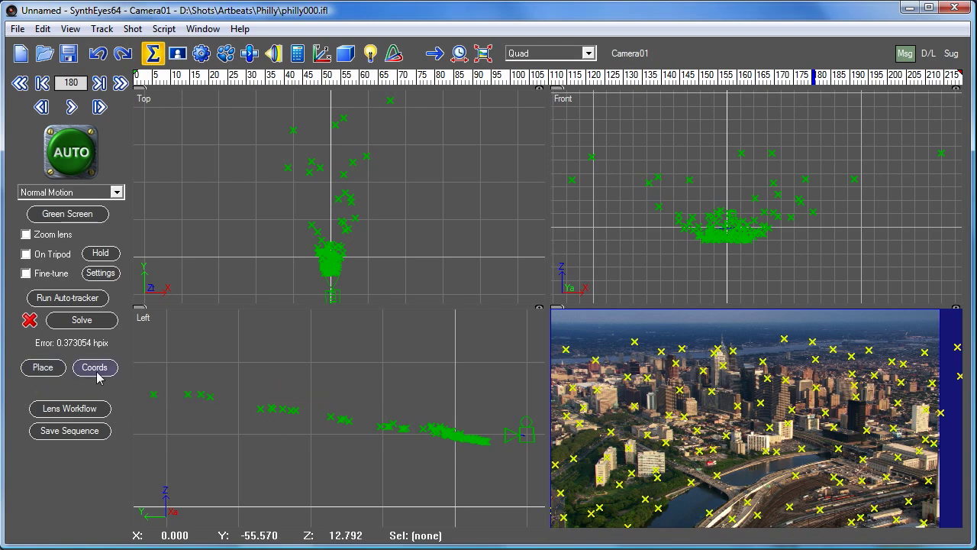
{"action": "mouse_move", "coordinate": [95, 366]}
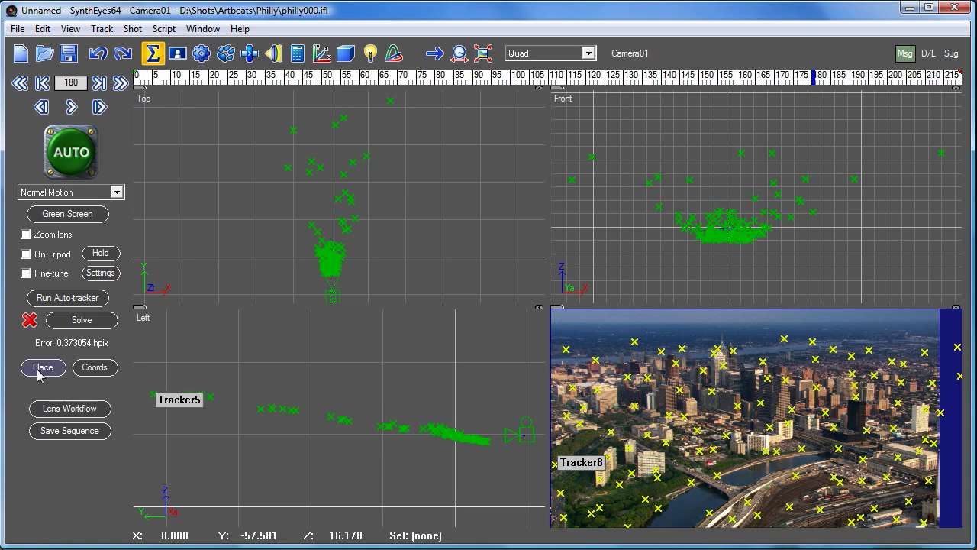
{"action": "mouse_move", "coordinate": [43, 366]}
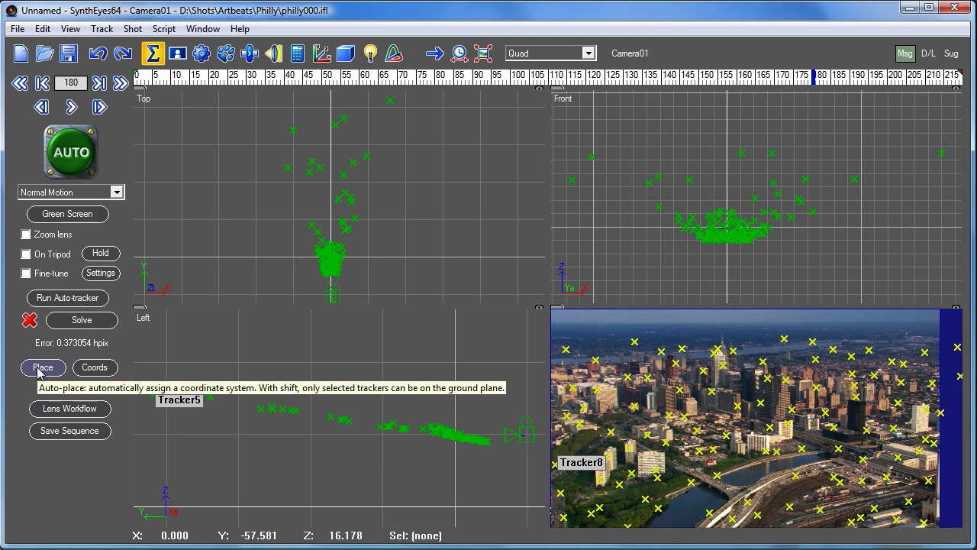
{"action": "mouse_move", "coordinate": [43, 366]}
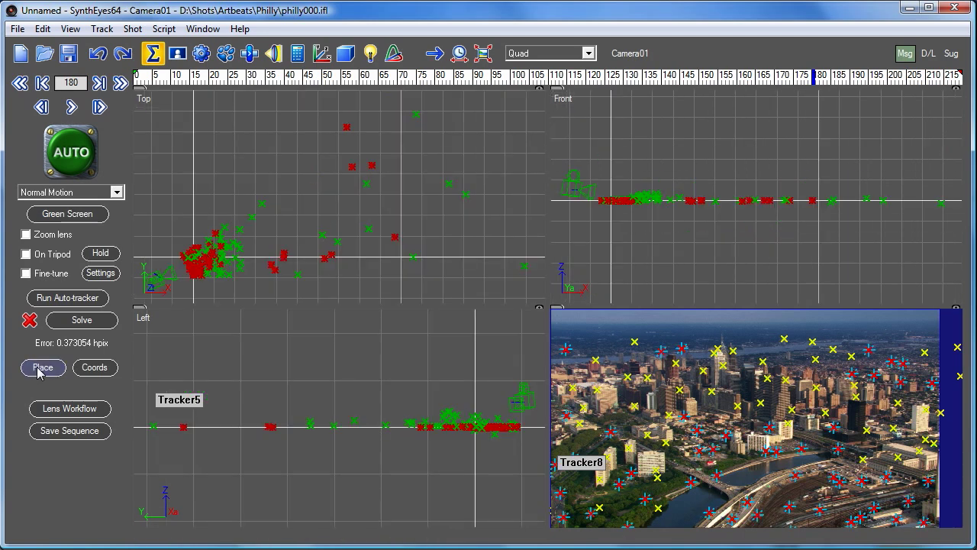
{"action": "left_click", "coordinate": [43, 366]}
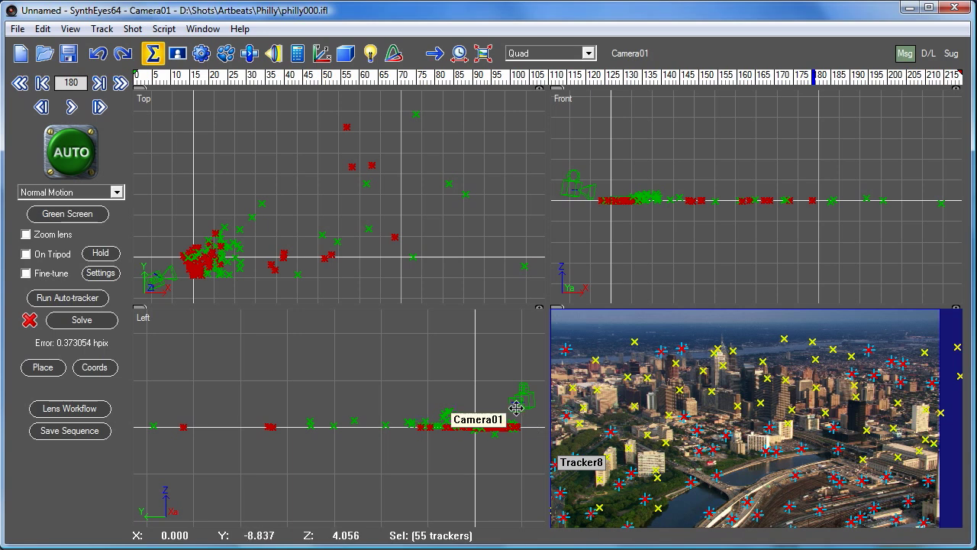
{"action": "left_click_drag", "start_coordinate": [518, 406], "coordinate": [505, 451]}
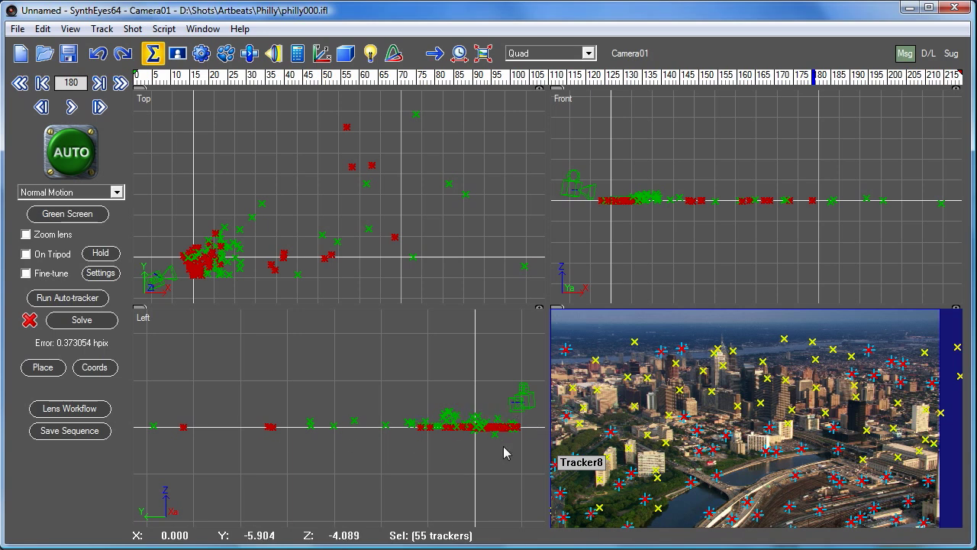
{"action": "mouse_move", "coordinate": [756, 520]}
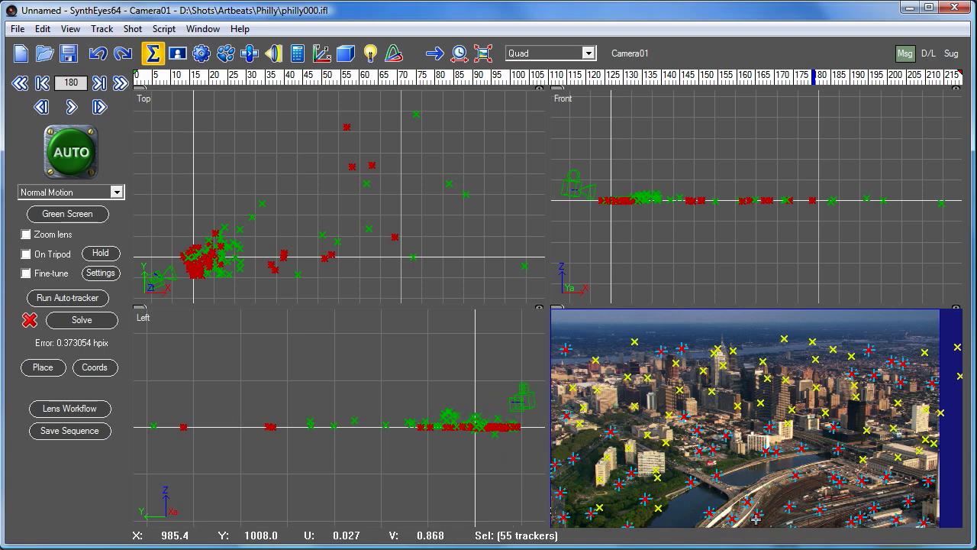
{"action": "mouse_move", "coordinate": [791, 458]}
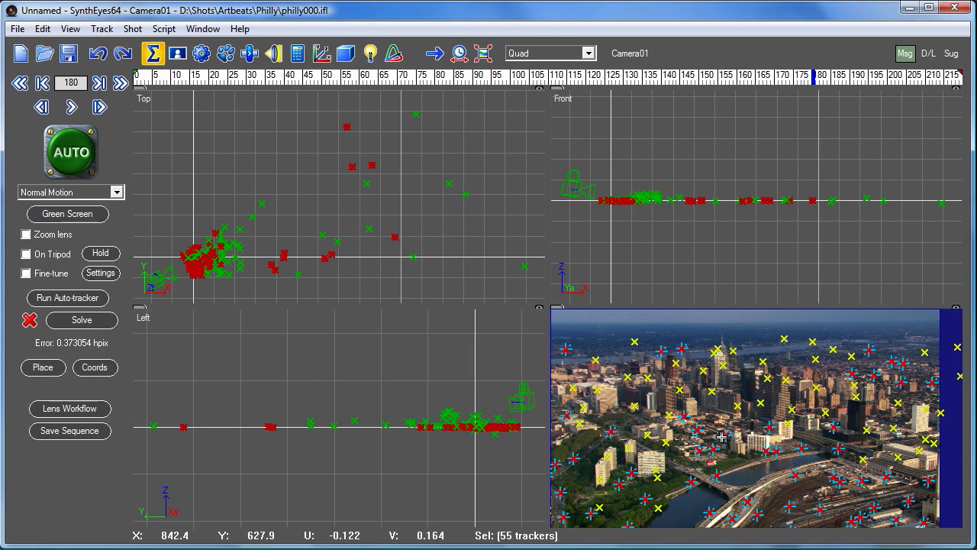
{"action": "mouse_move", "coordinate": [745, 504]}
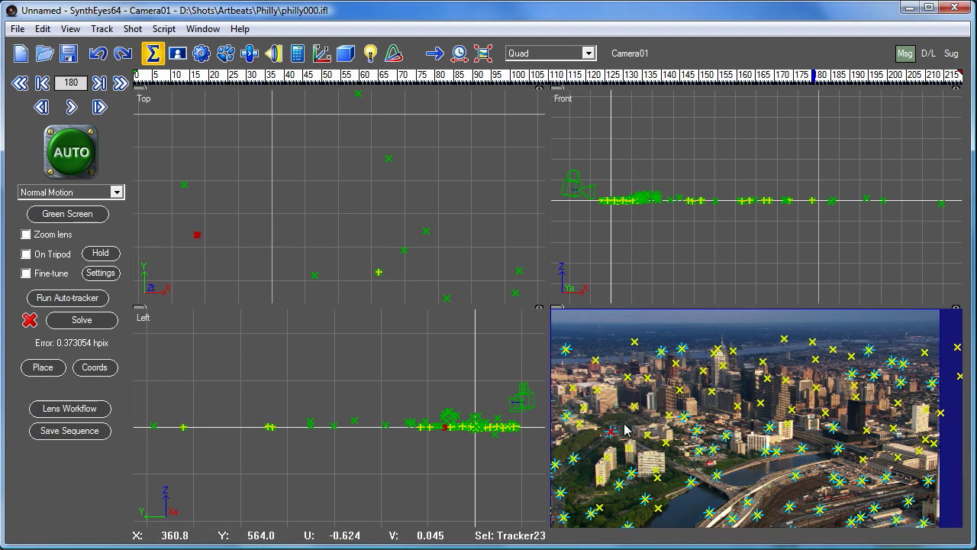
{"action": "mouse_move", "coordinate": [243, 227]}
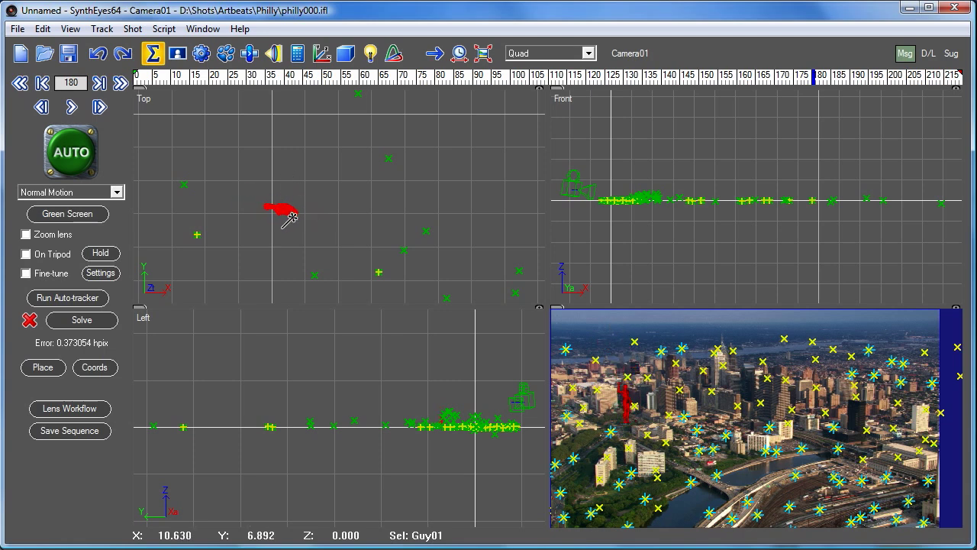
- Place the Guy01 mesh figure in the Top viewport among the ground trackers
{"action": "left_click", "coordinate": [549, 52]}
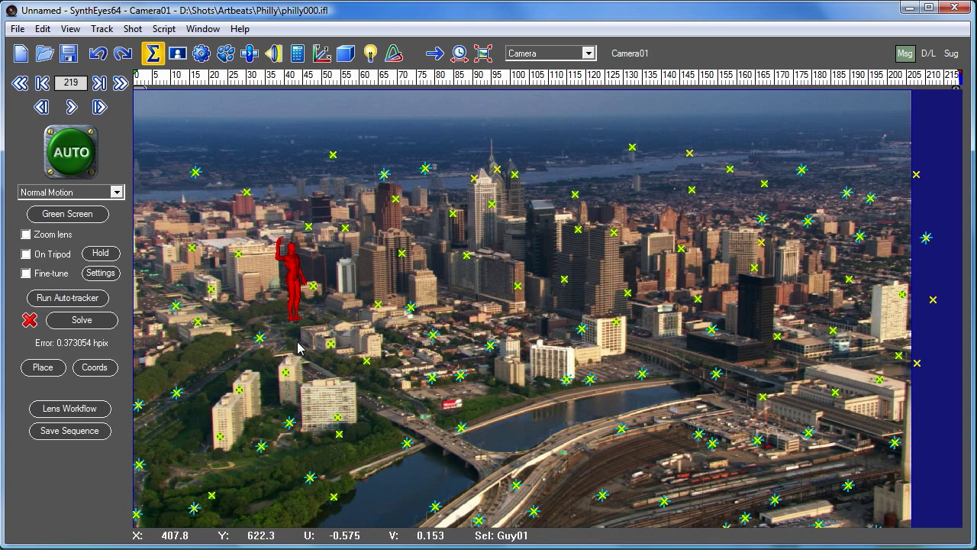
{"action": "mouse_move", "coordinate": [297, 342]}
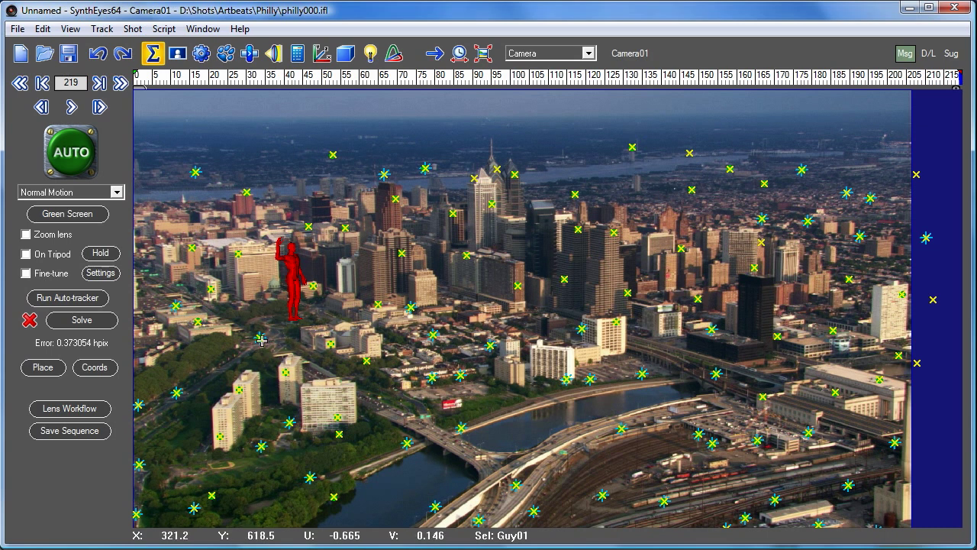
{"action": "mouse_move", "coordinate": [288, 357]}
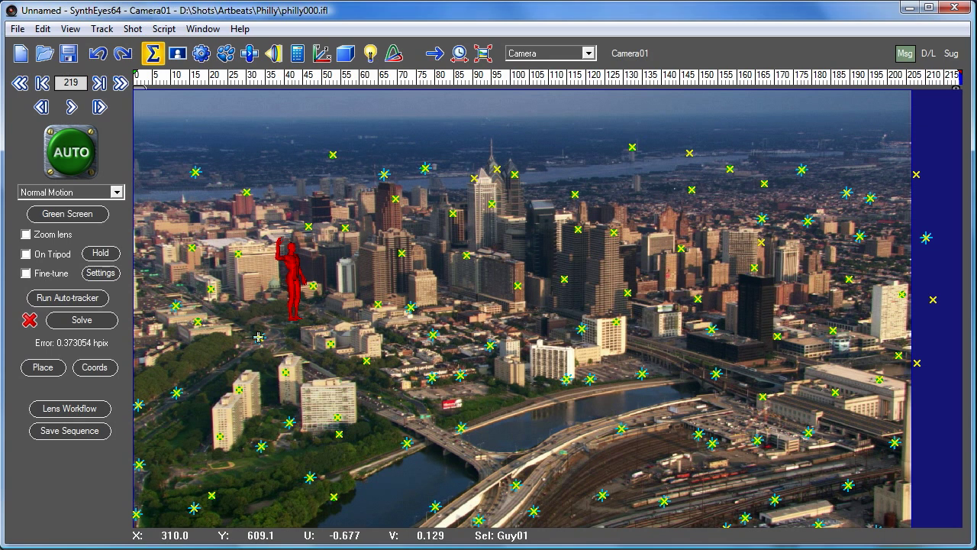
{"action": "mouse_move", "coordinate": [278, 340]}
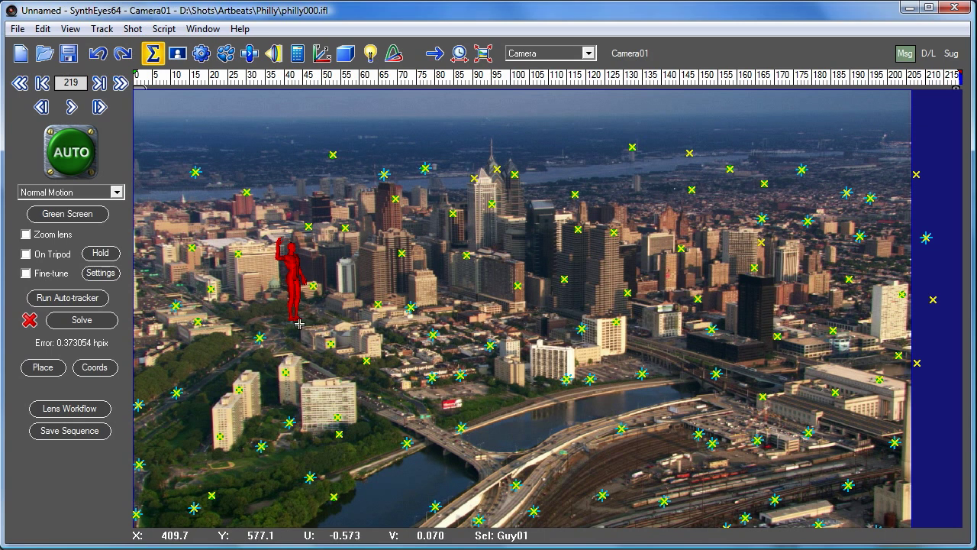
{"action": "mouse_move", "coordinate": [305, 289]}
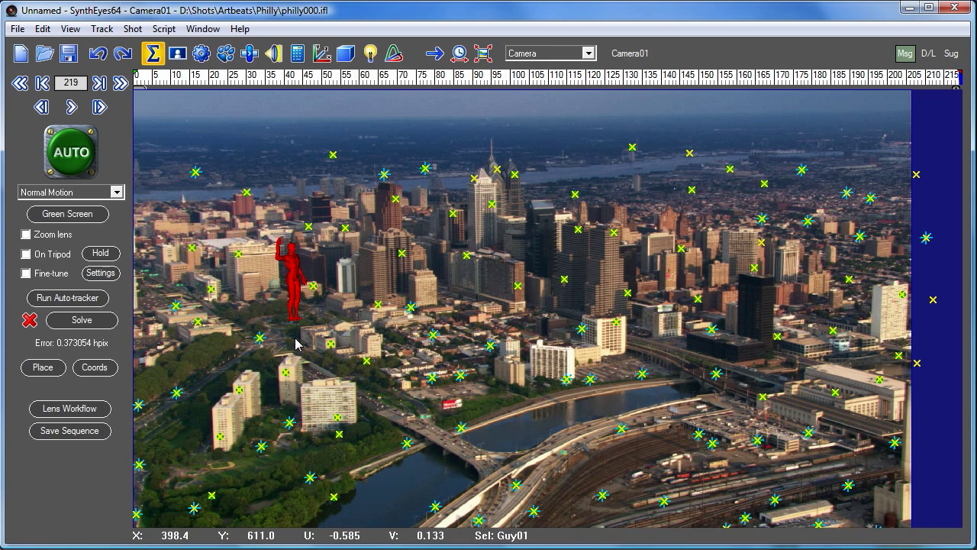
{"action": "mouse_move", "coordinate": [466, 322]}
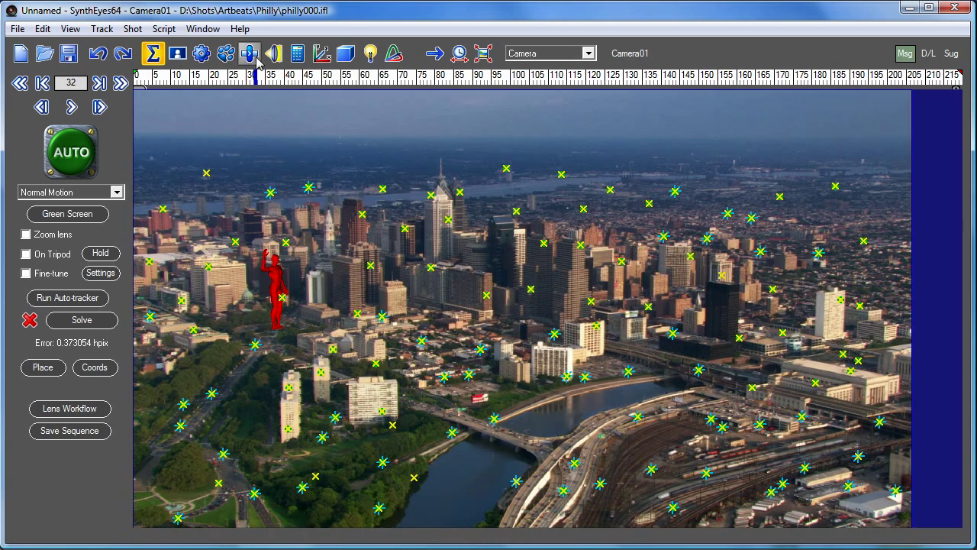
- After playing the shot in Camera layout, bring up the File menu for exporting
{"action": "left_click", "coordinate": [15, 27]}
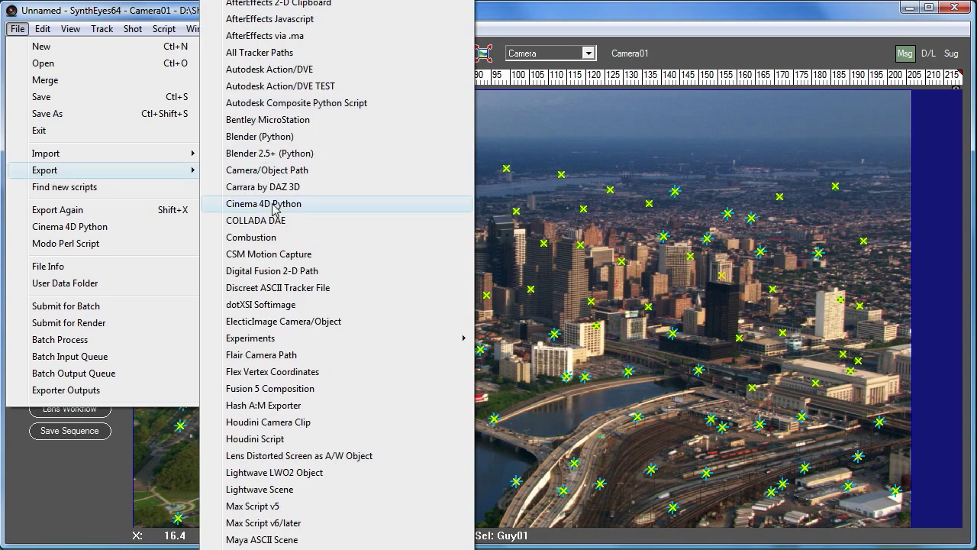
- Export as Cinema 4D Python to D:\Shots\Artbeats\Philly\philly.py, replacing it, with trackers included
{"action": "left_click", "coordinate": [263, 203]}
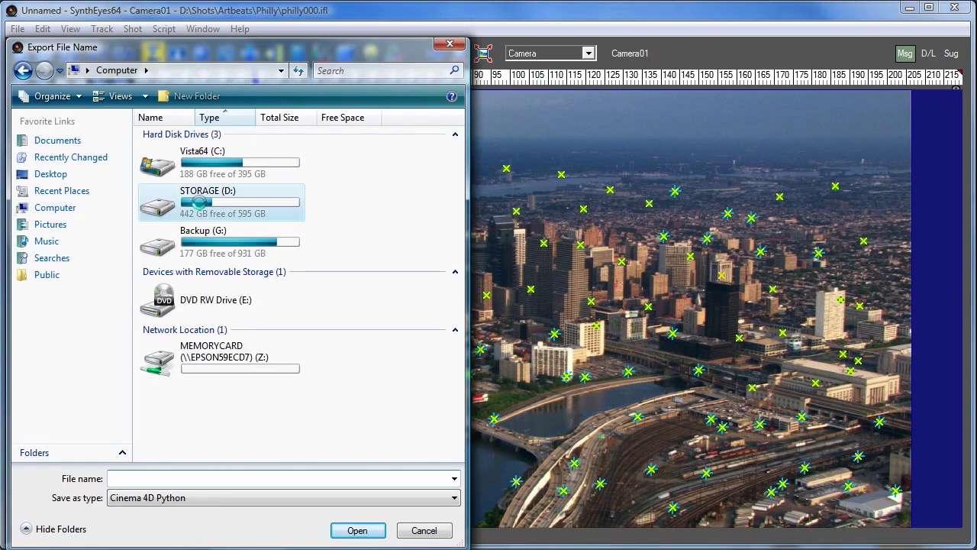
{"action": "double_click", "coordinate": [208, 202]}
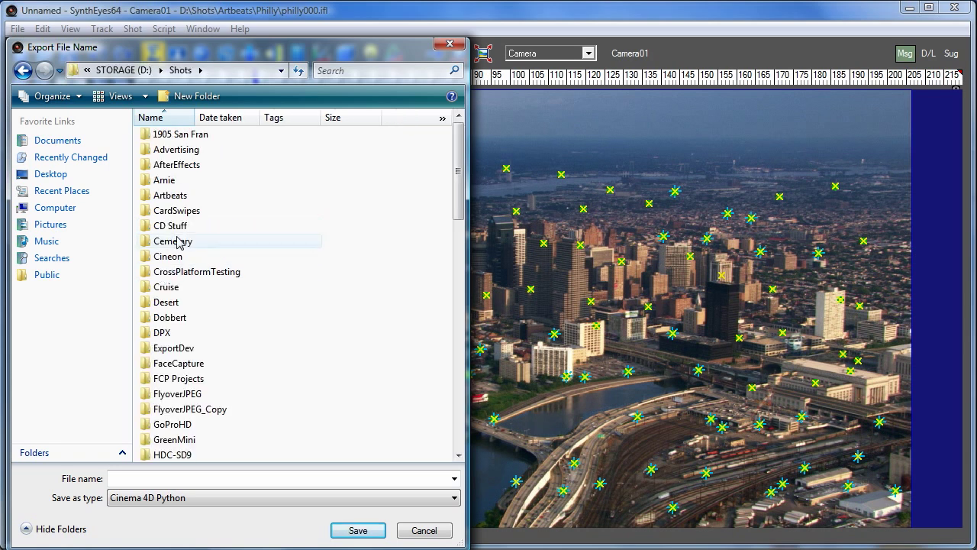
{"action": "double_click", "coordinate": [171, 196]}
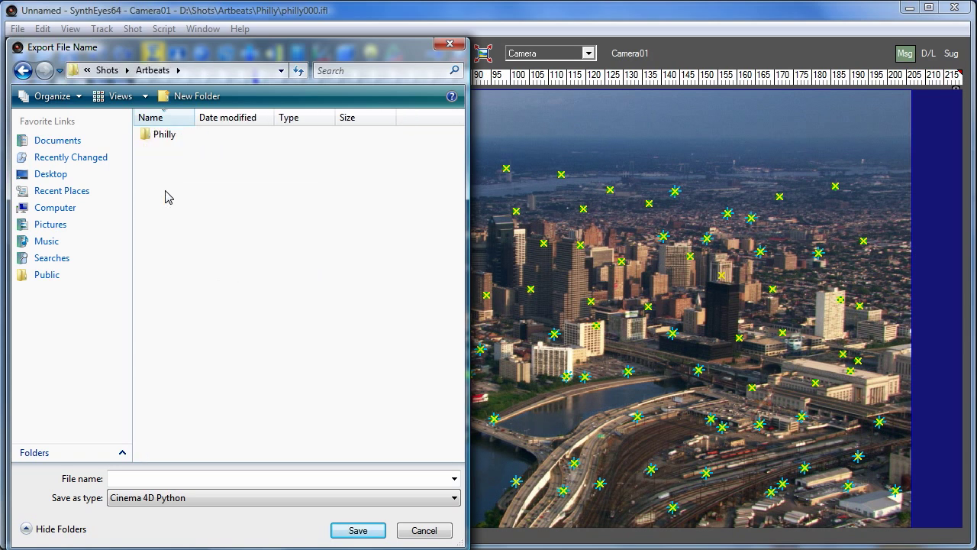
{"action": "double_click", "coordinate": [162, 135]}
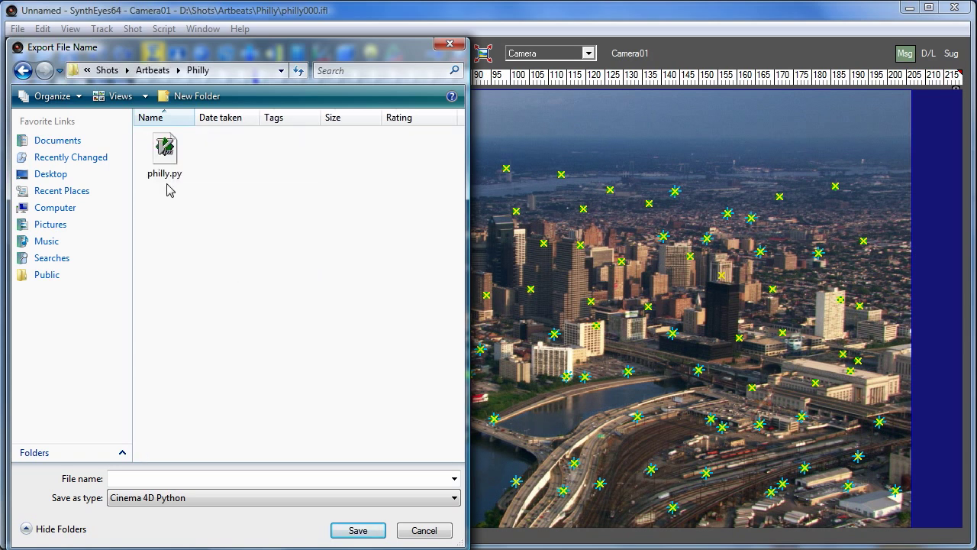
{"action": "left_click", "coordinate": [357, 530]}
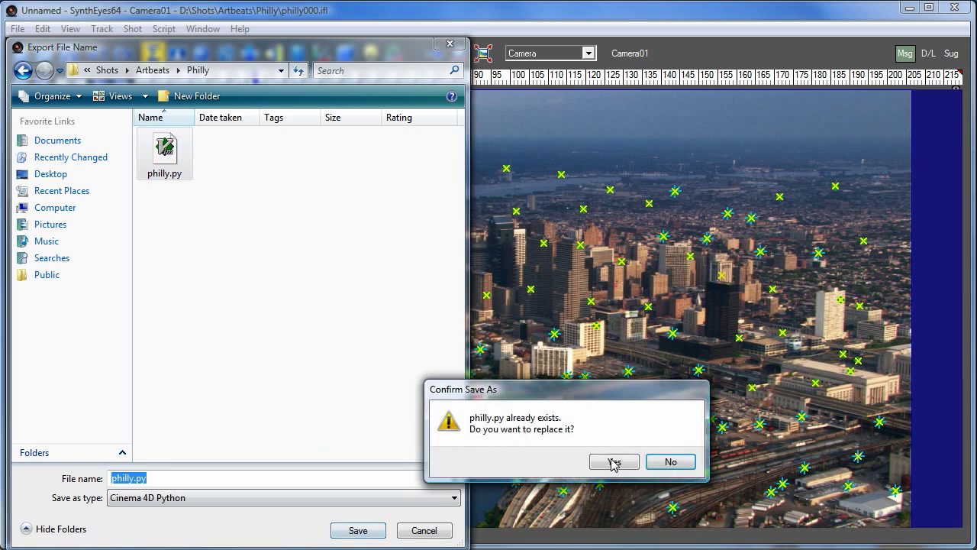
{"action": "left_click", "coordinate": [614, 462]}
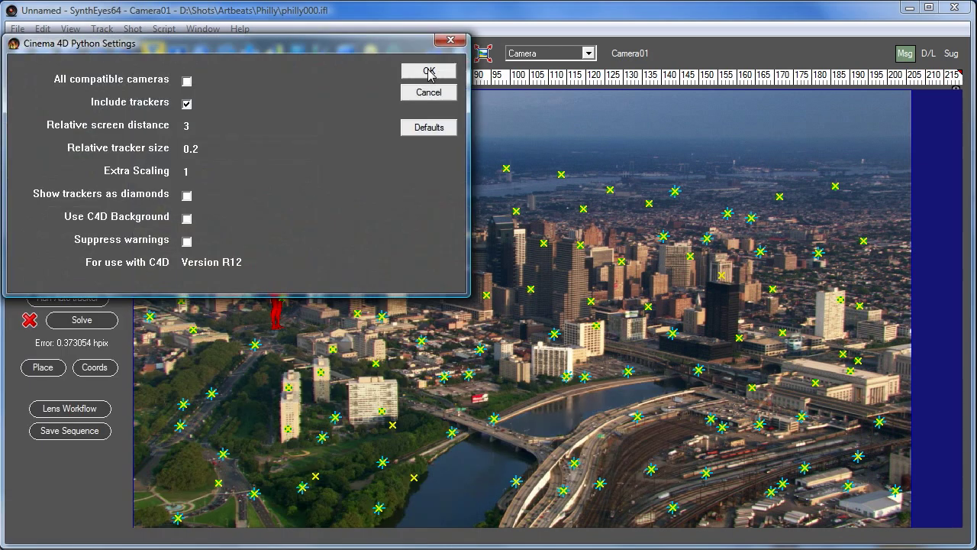
{"action": "left_click", "coordinate": [428, 72]}
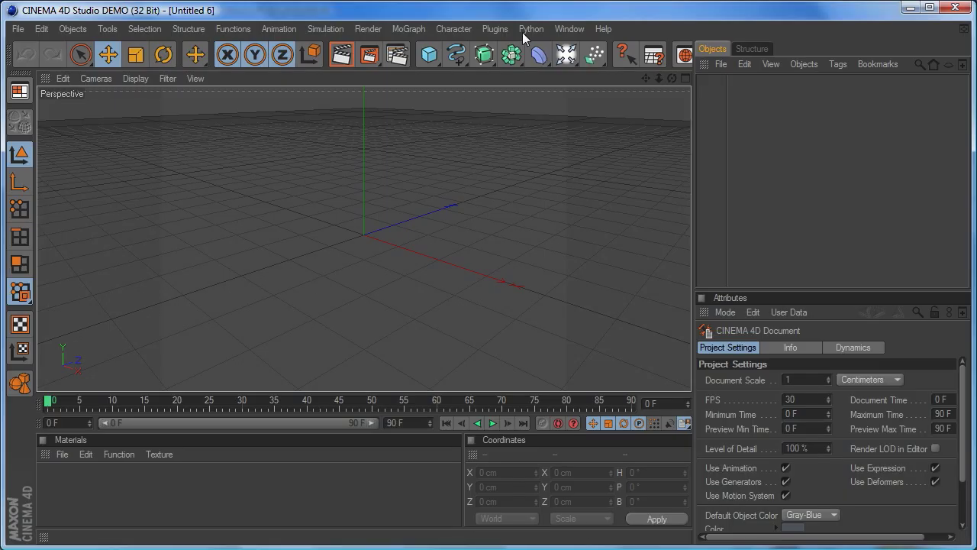
- Run philly.py from the Python menu and scrub the timeline to check the imported camera
{"action": "left_click", "coordinate": [532, 29]}
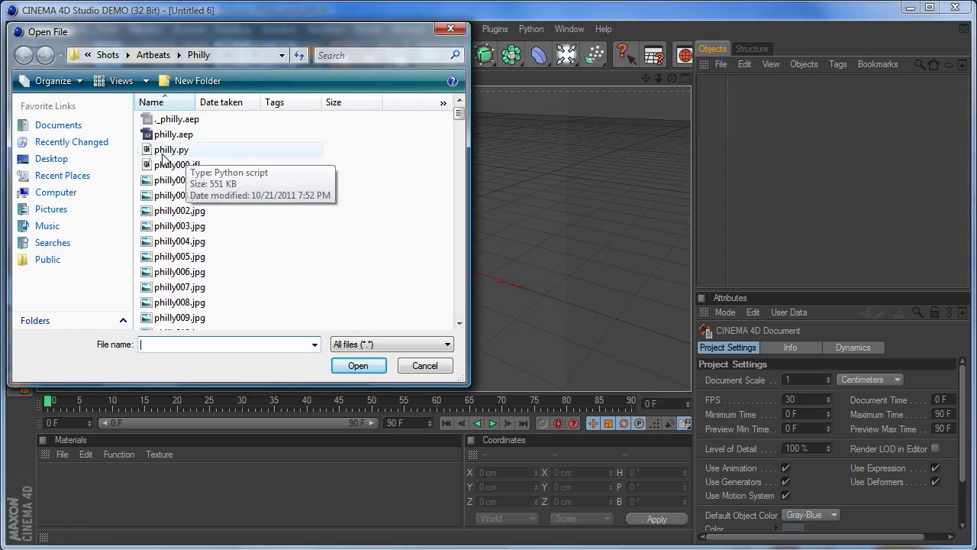
{"action": "left_click", "coordinate": [358, 365]}
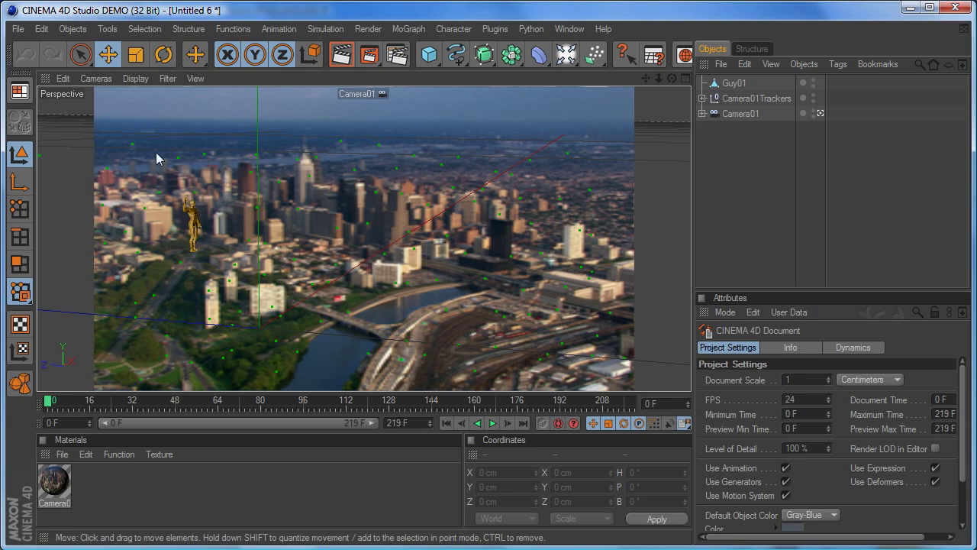
{"action": "left_click_drag", "start_coordinate": [53, 400], "coordinate": [97, 400]}
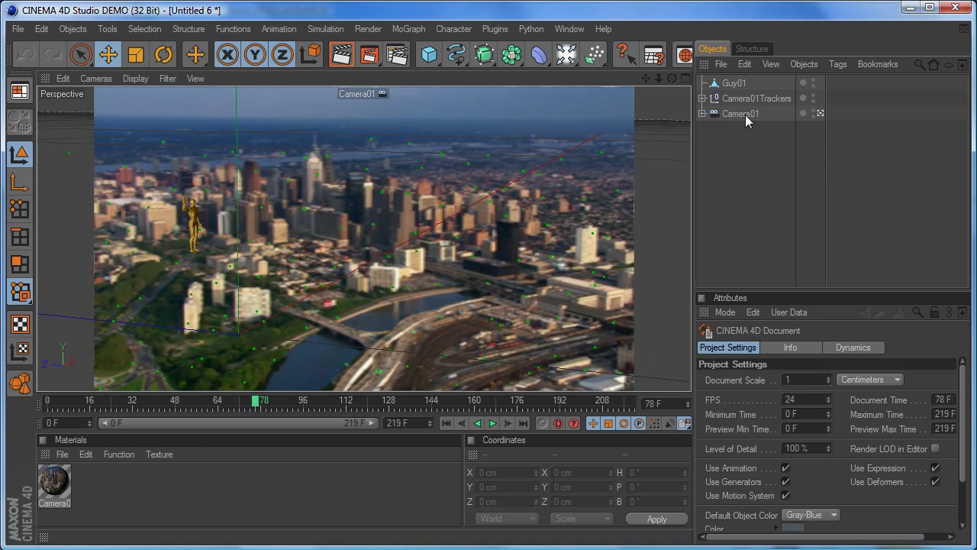
- Select Guy01, expand Camera01Trackers and examine an individual tracker null
{"action": "left_click", "coordinate": [735, 83]}
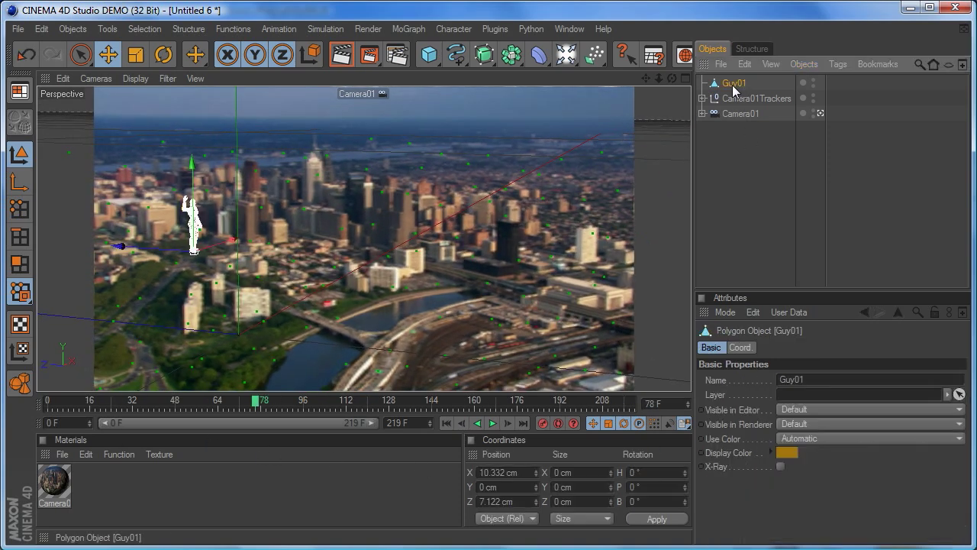
{"action": "left_click", "coordinate": [702, 97]}
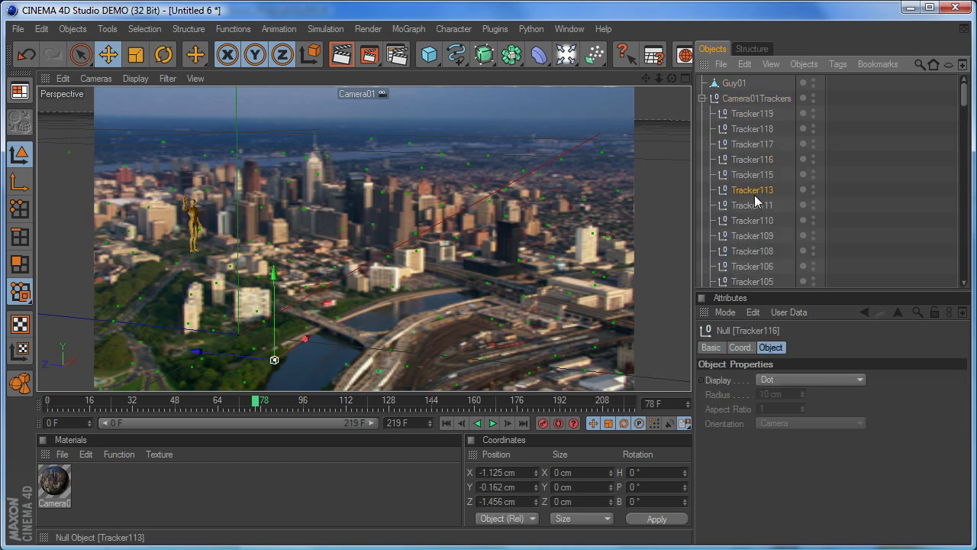
{"action": "left_click", "coordinate": [751, 220]}
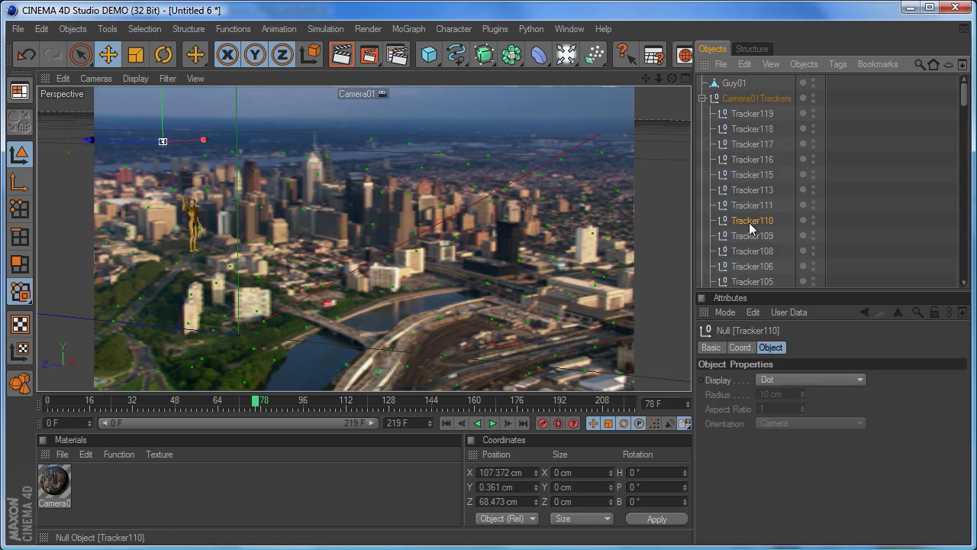